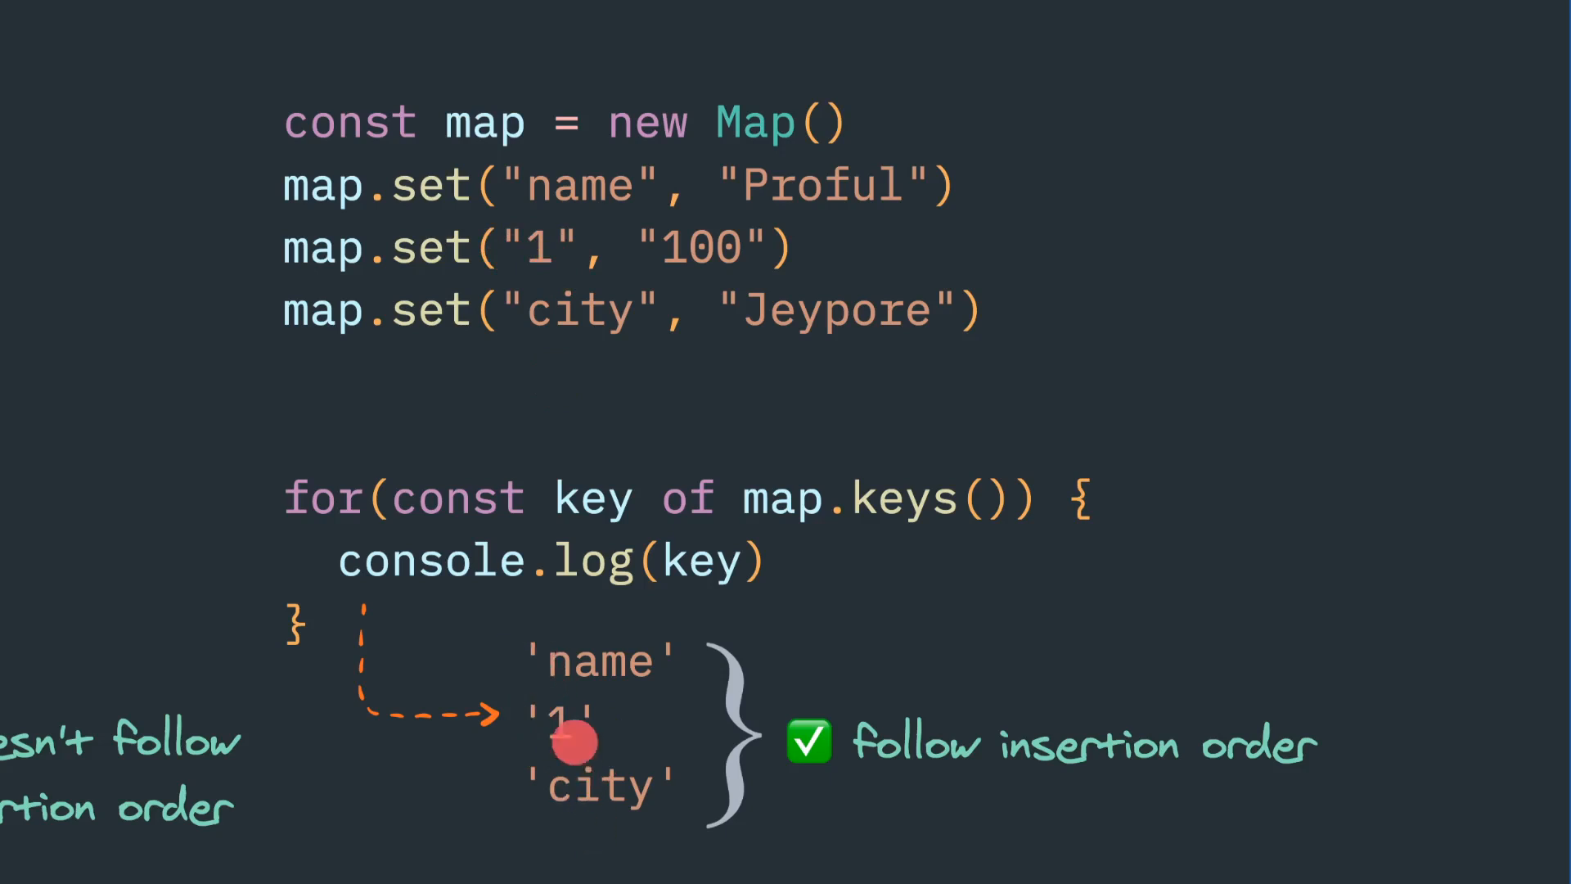
{"action": "mouse_move", "coordinate": [546, 280]}
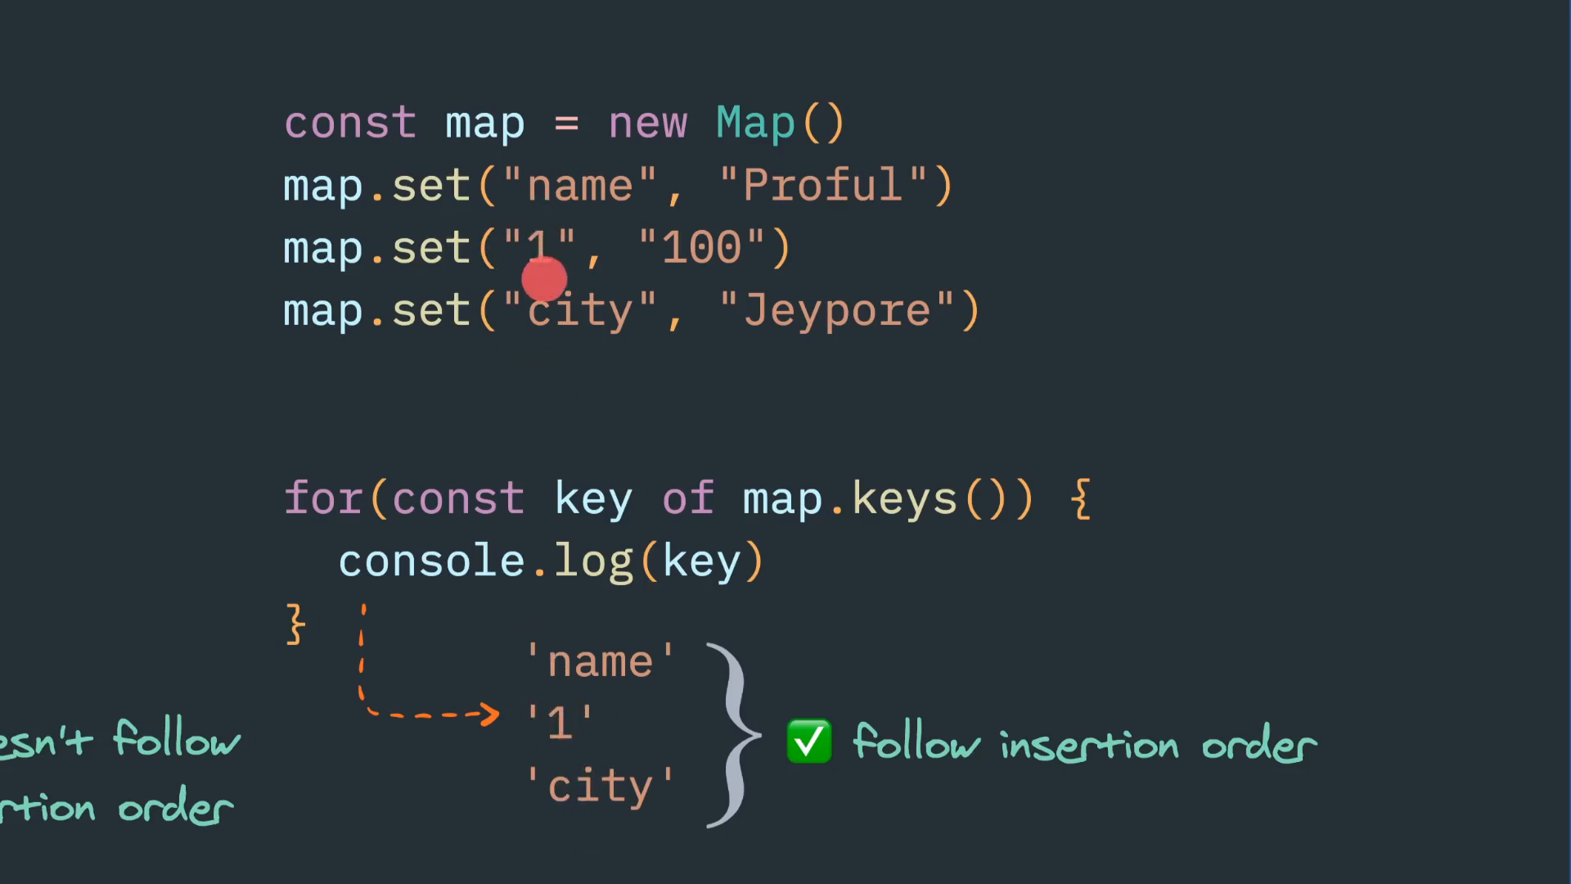
{"action": "mouse_move", "coordinate": [549, 633]}
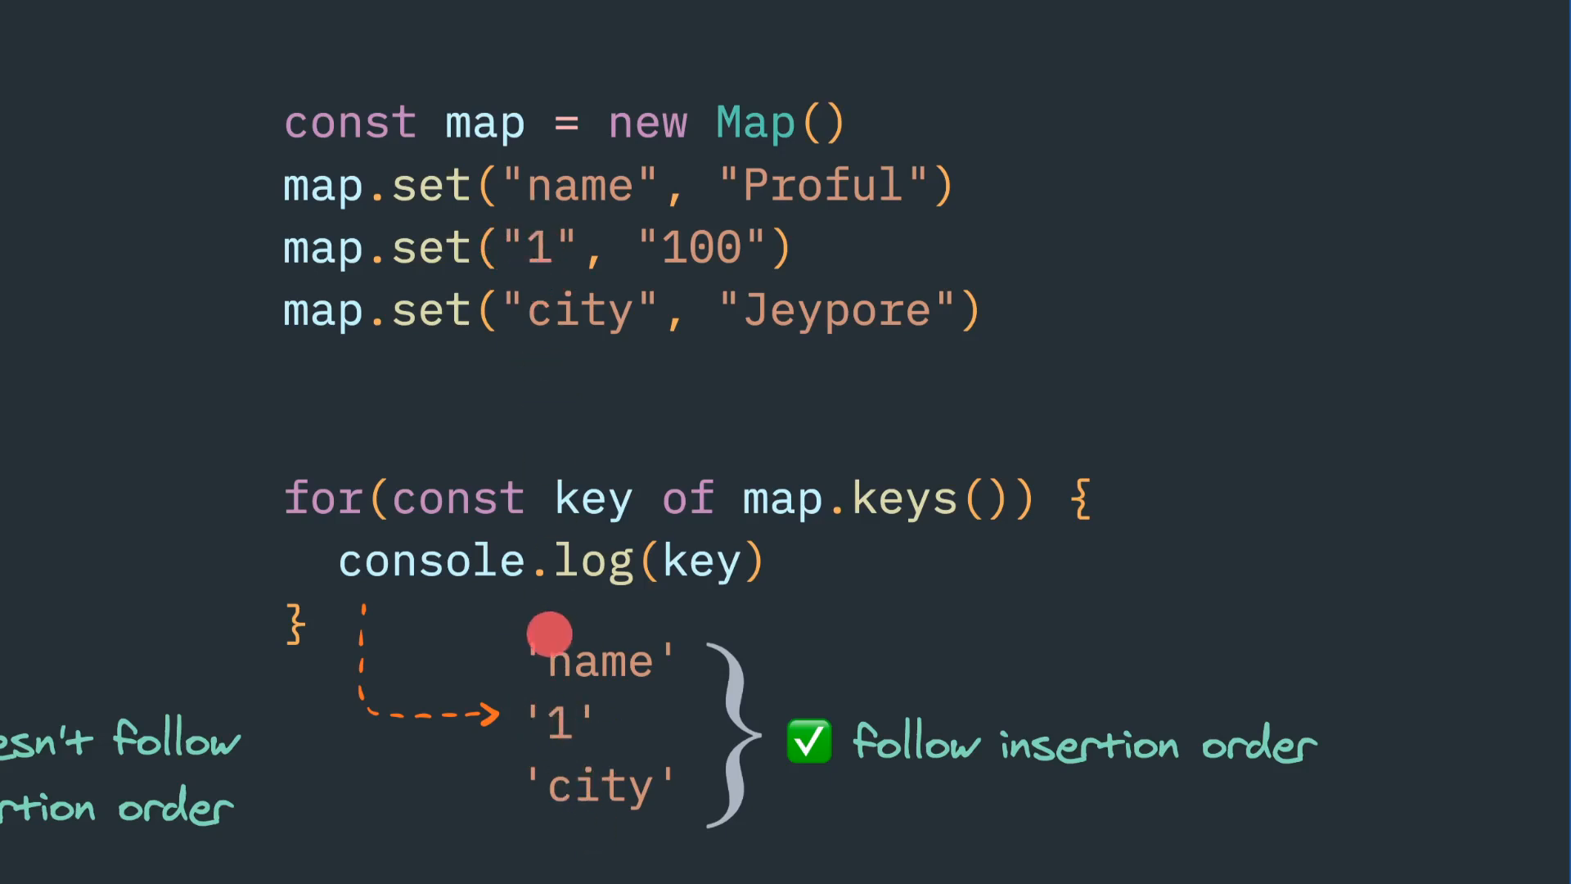
{"action": "mouse_move", "coordinate": [529, 186]}
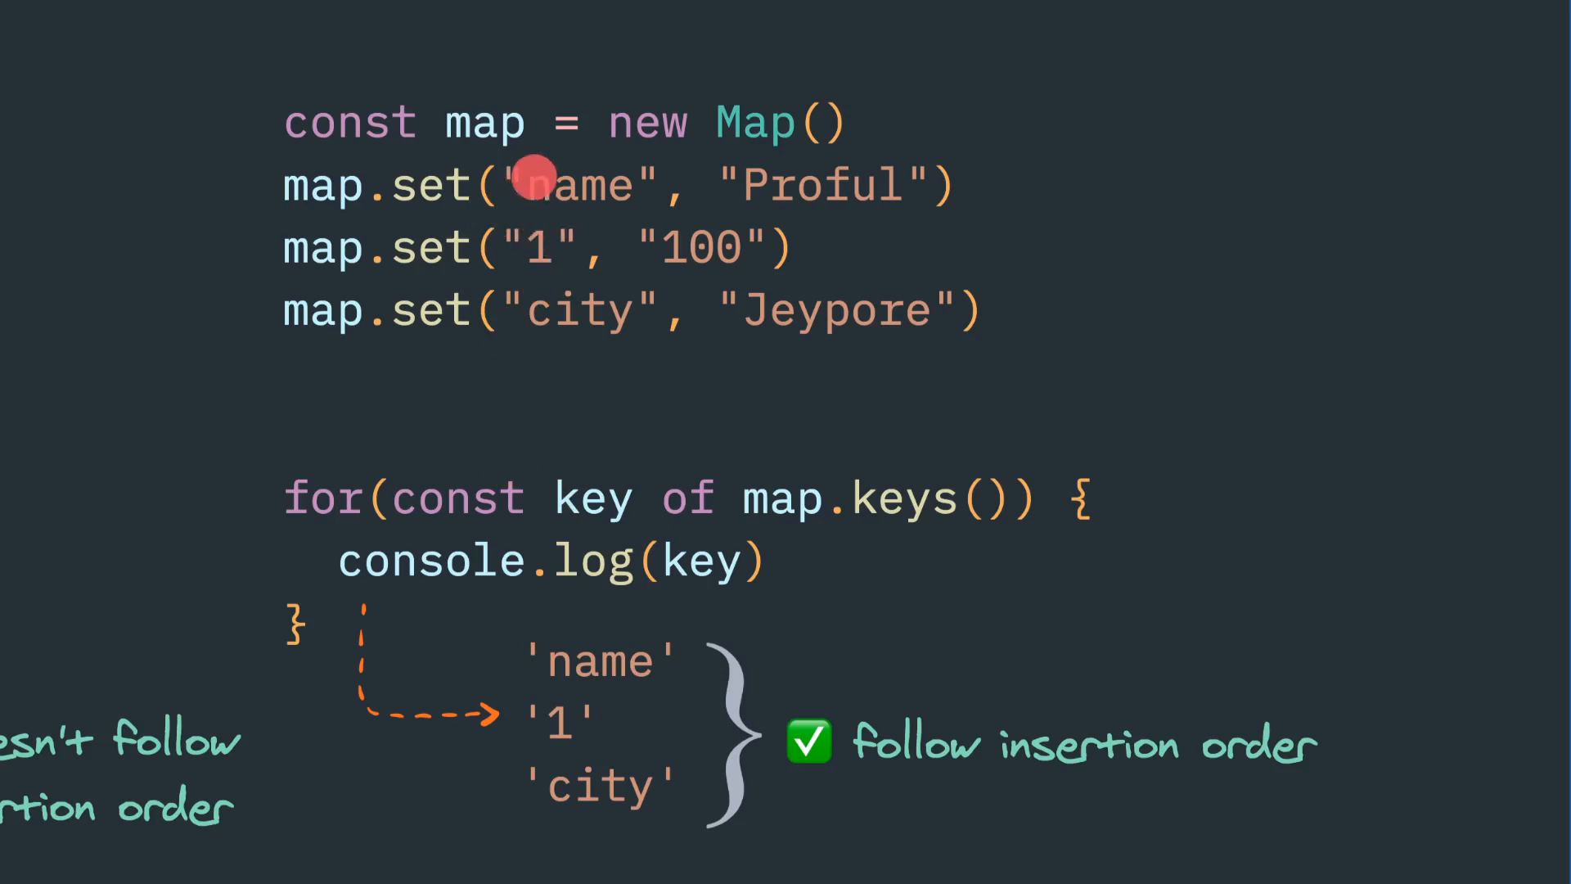
{"action": "mouse_move", "coordinate": [561, 650]}
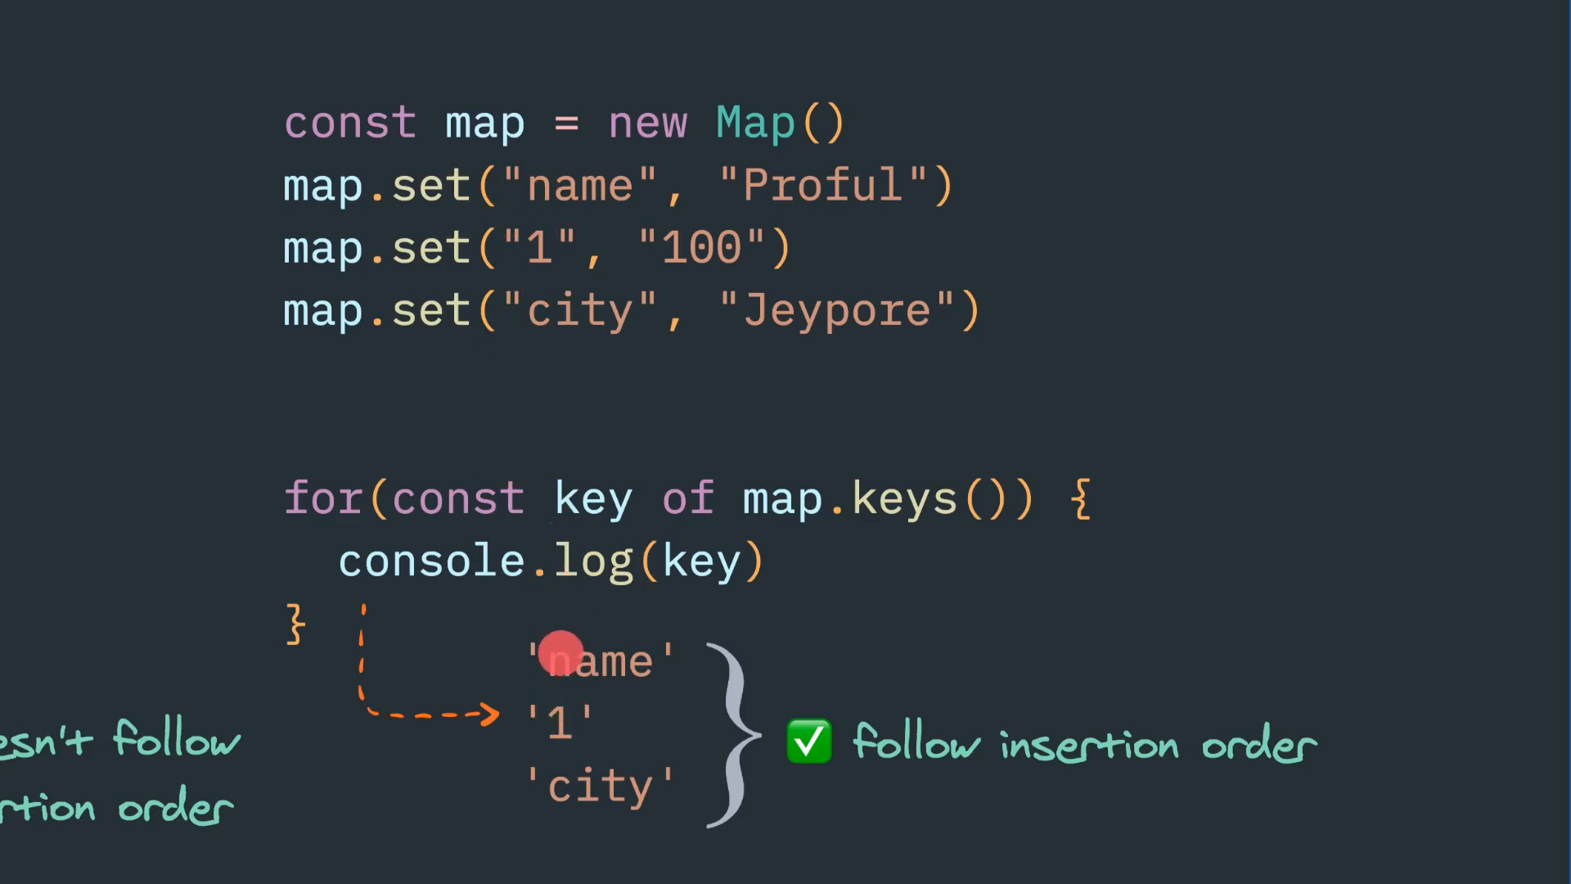
{"action": "mouse_move", "coordinate": [579, 830]}
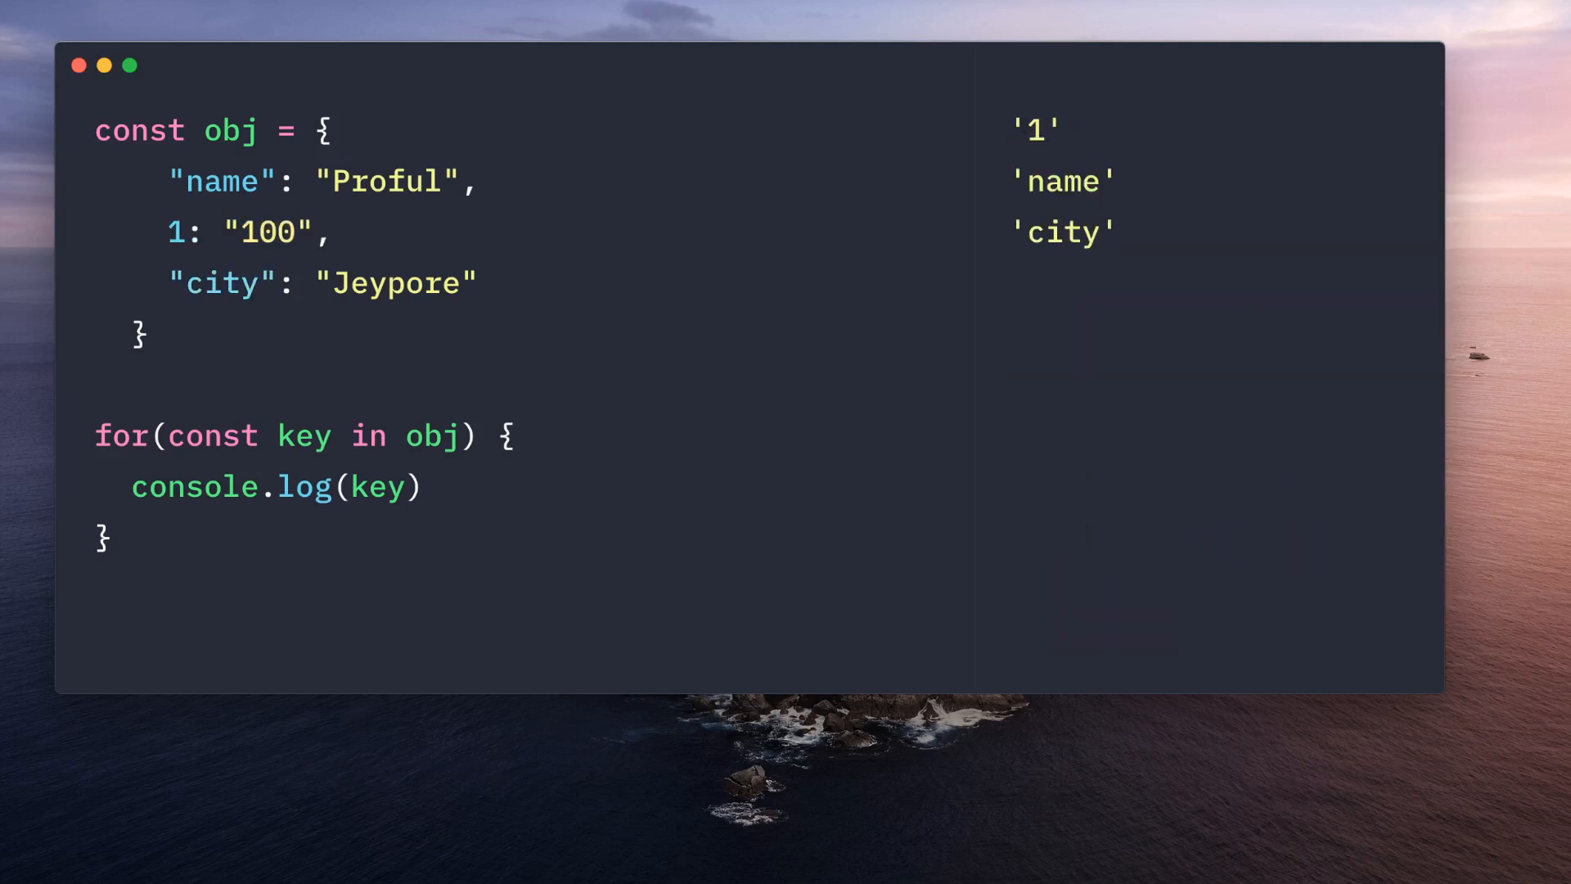
Highlight the key '1' that the for...in loop logged first in the output
{"action": "double_click", "coordinate": [1038, 128]}
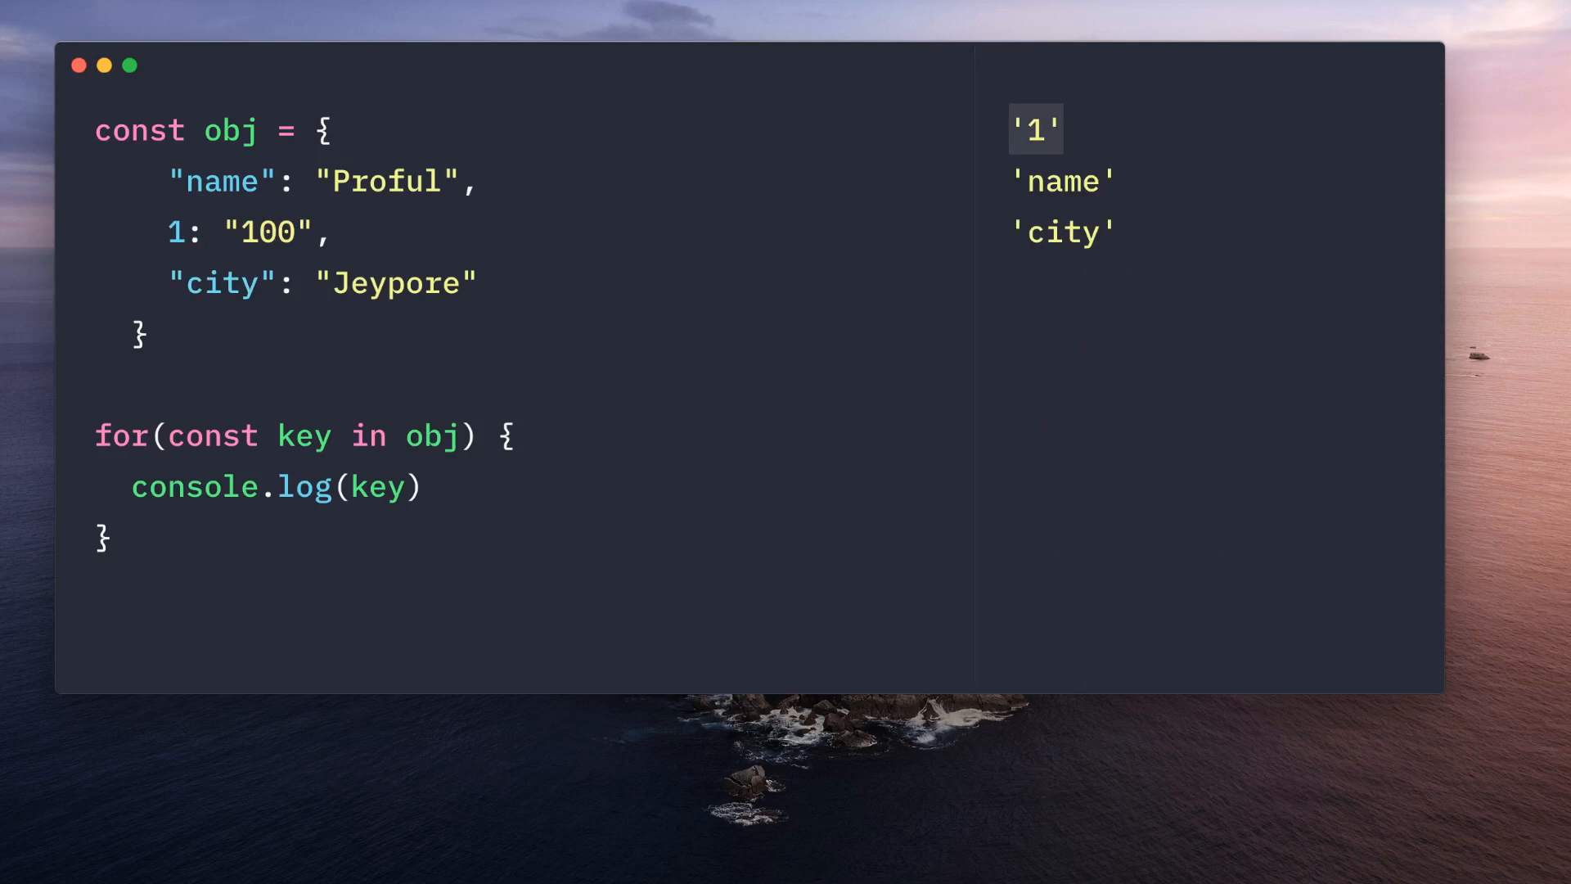